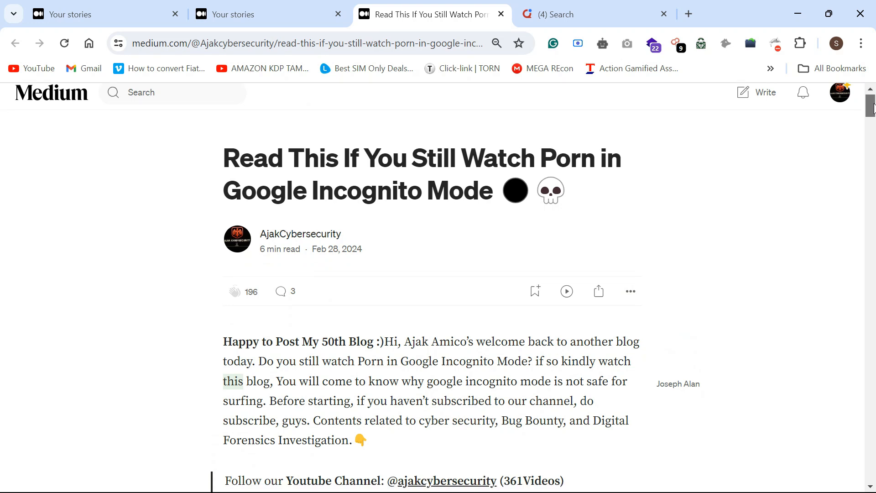
Scroll through the intro and incognito screenshot to the 'What is Incognito mode?' heading.
scroll("down", 3)
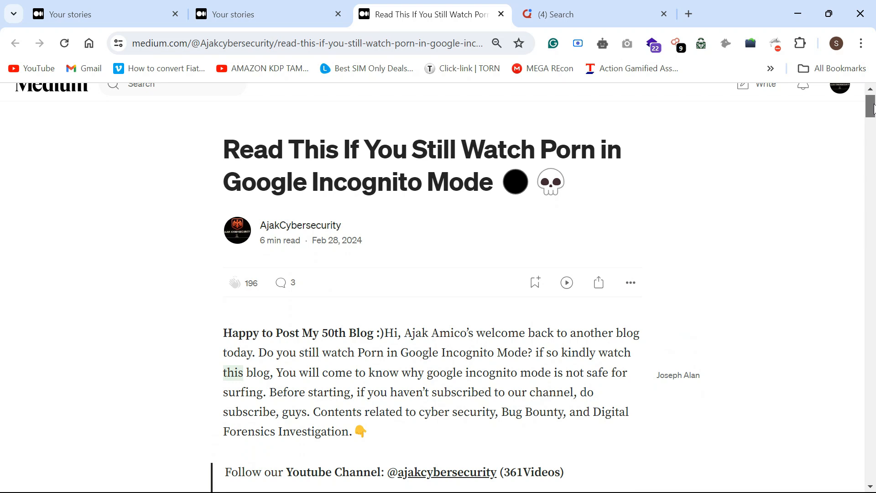
scroll("down", 3)
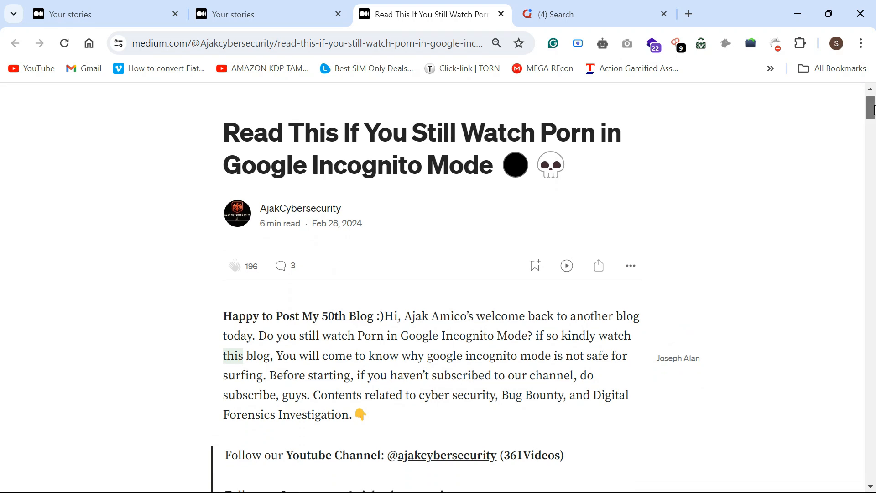
scroll("down", 3)
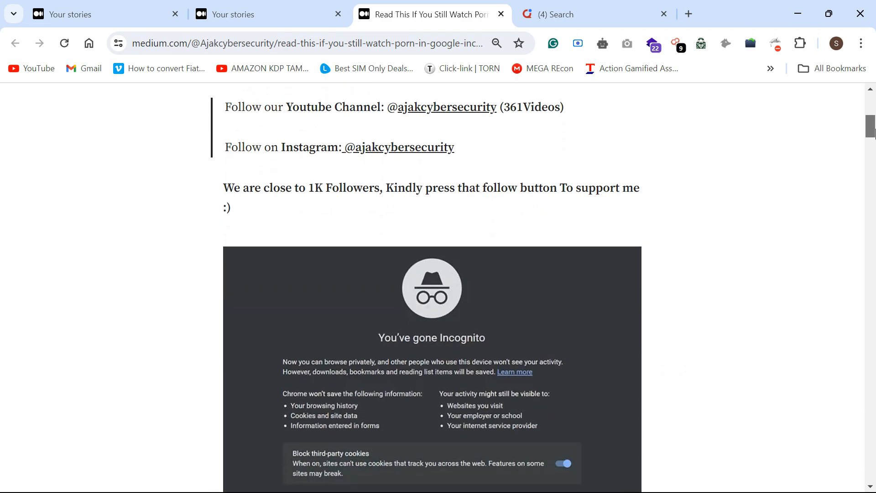
scroll("down", 3)
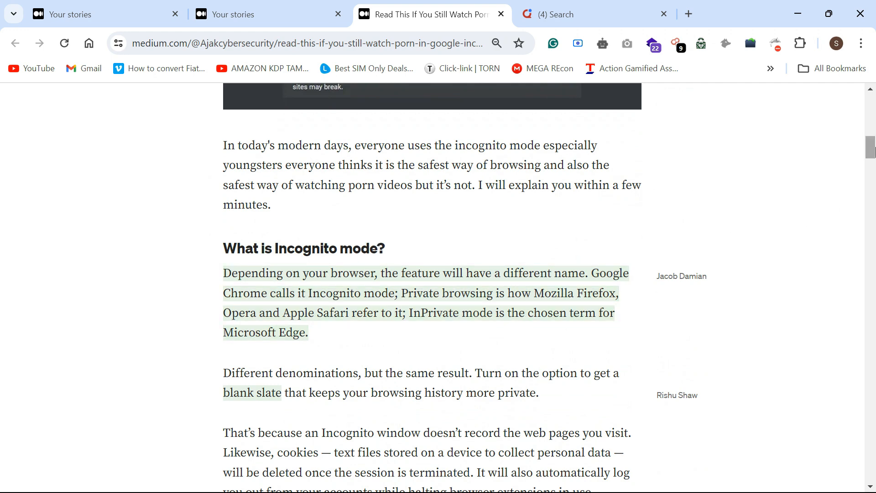
Read the section, highlighting the sentences on incognito keeping history private, down to 'How does incognito mode work?'.
scroll("down", 3)
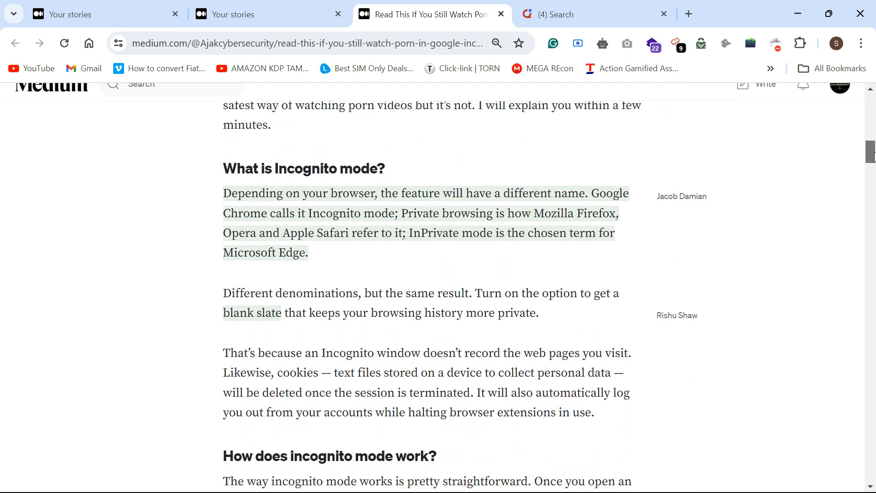
scroll("down", 3)
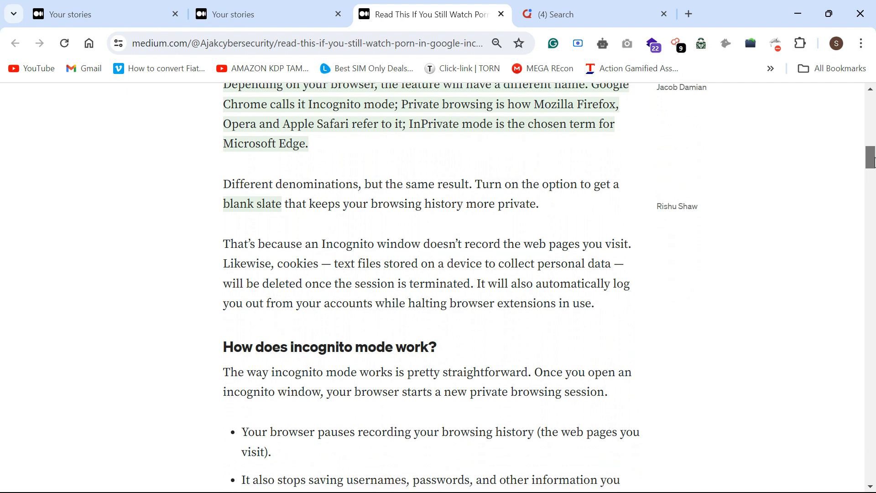
mouse_move(359, 247)
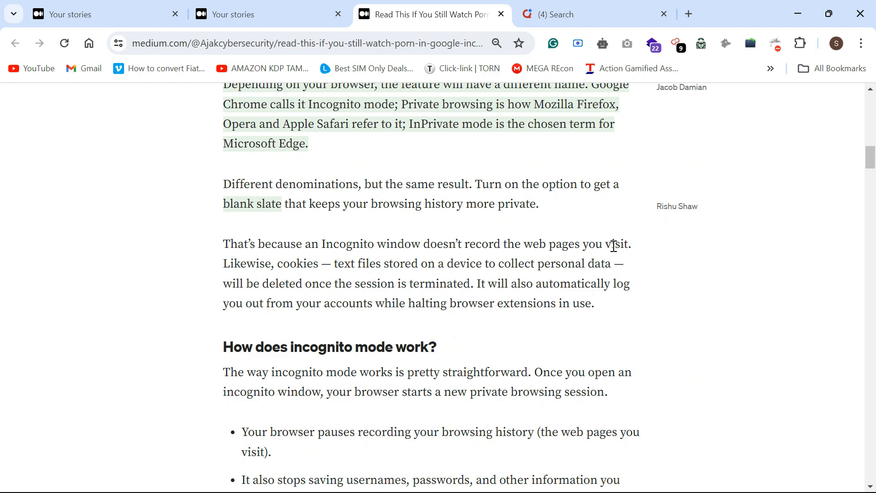
left_click_drag(223, 204, 612, 245)
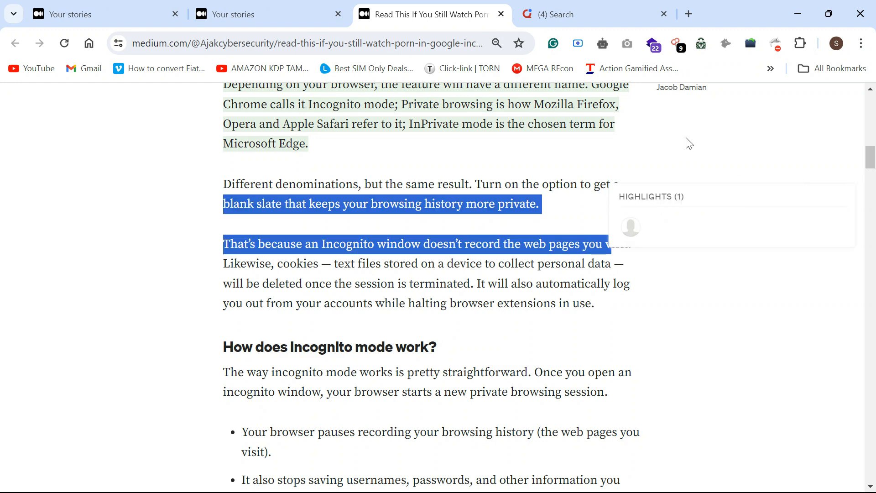
scroll("down", 3)
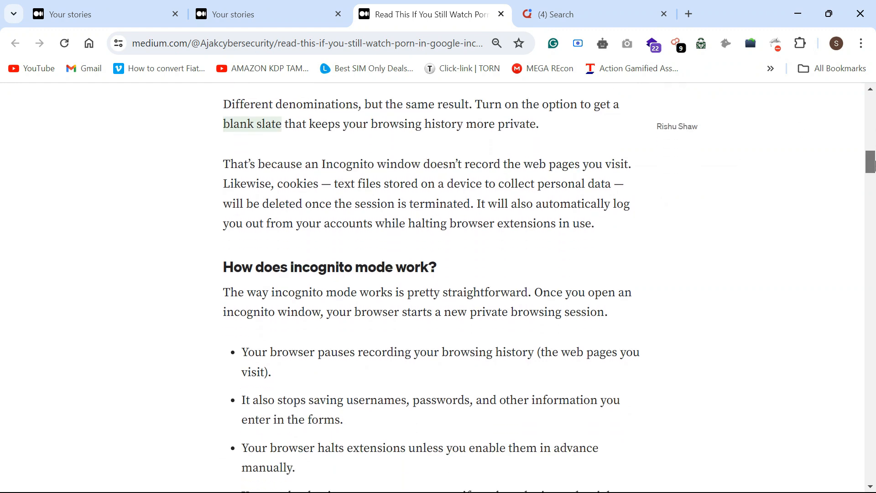
Highlight the bullet points about pausing browsing history and logging in again while reading.
scroll("down", 3)
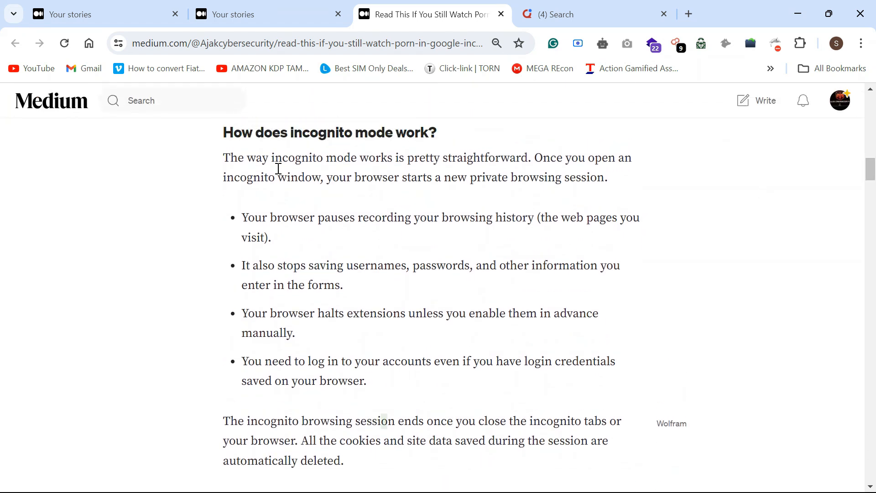
mouse_move(532, 222)
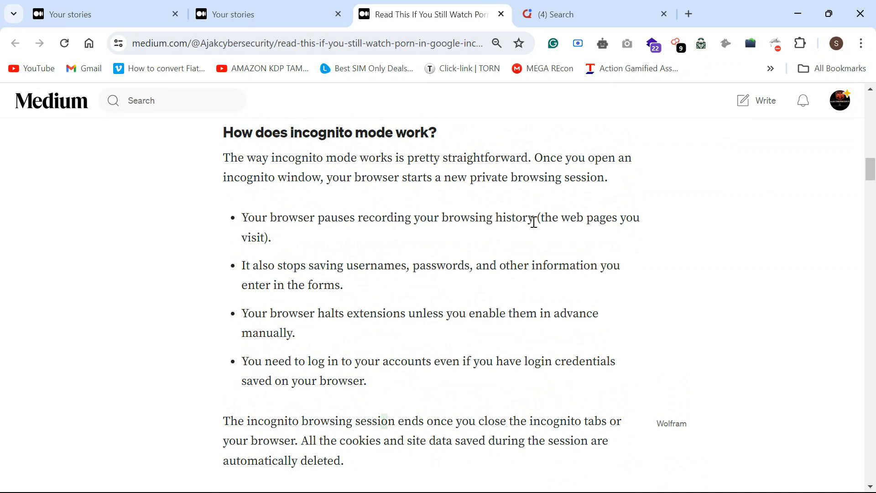
left_click_drag(242, 218, 534, 217)
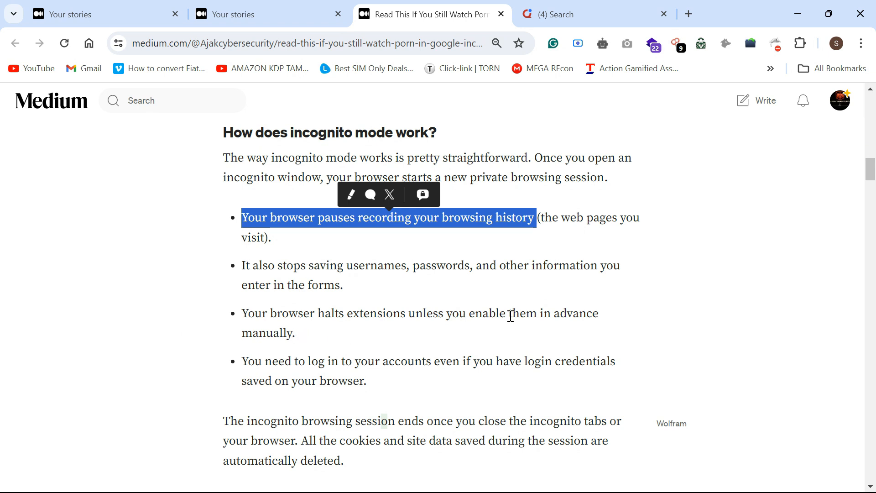
mouse_move(517, 334)
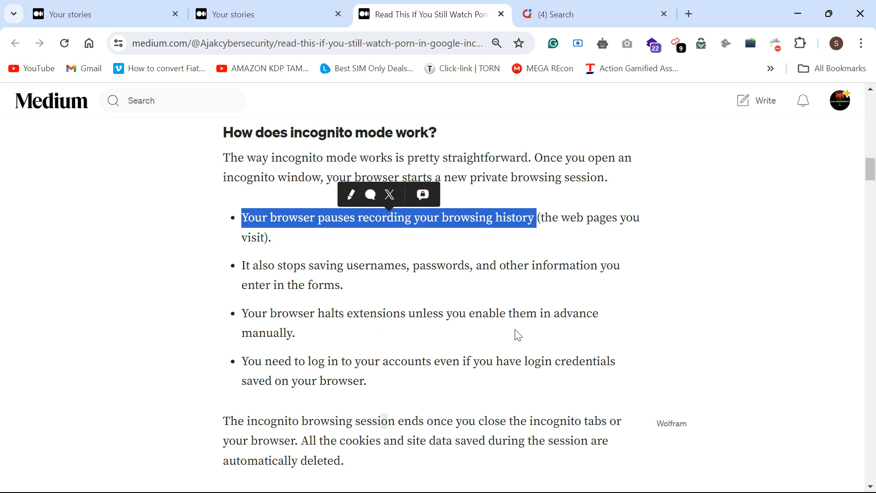
mouse_move(352, 335)
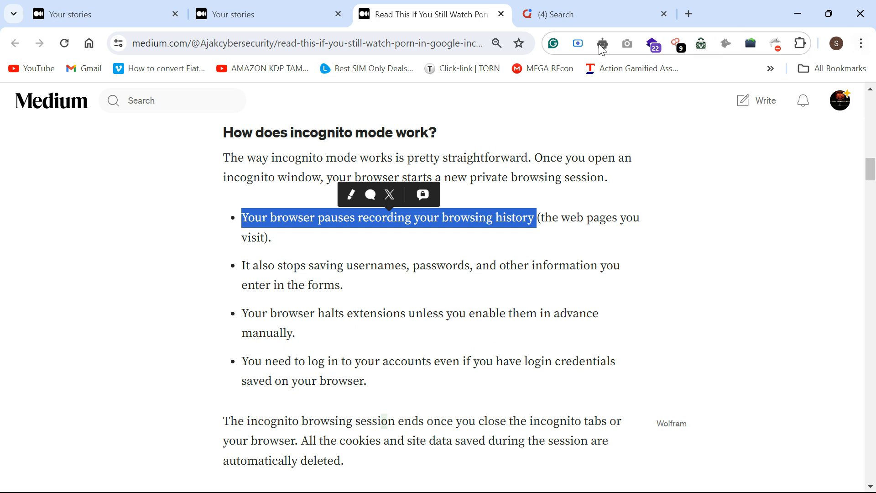
mouse_move(678, 142)
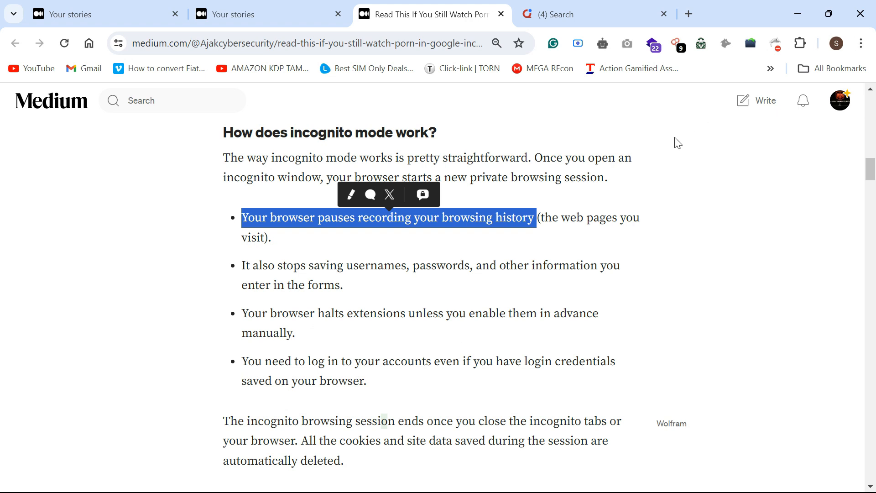
mouse_move(631, 199)
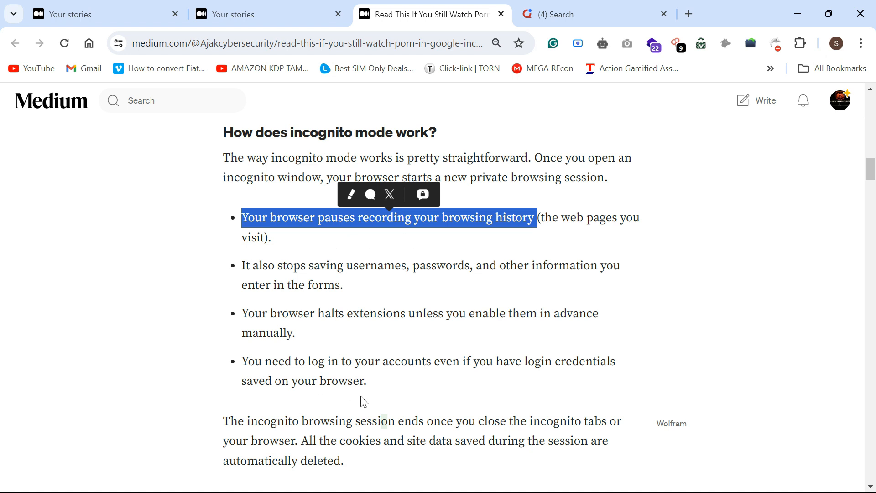
left_click_drag(240, 361, 367, 382)
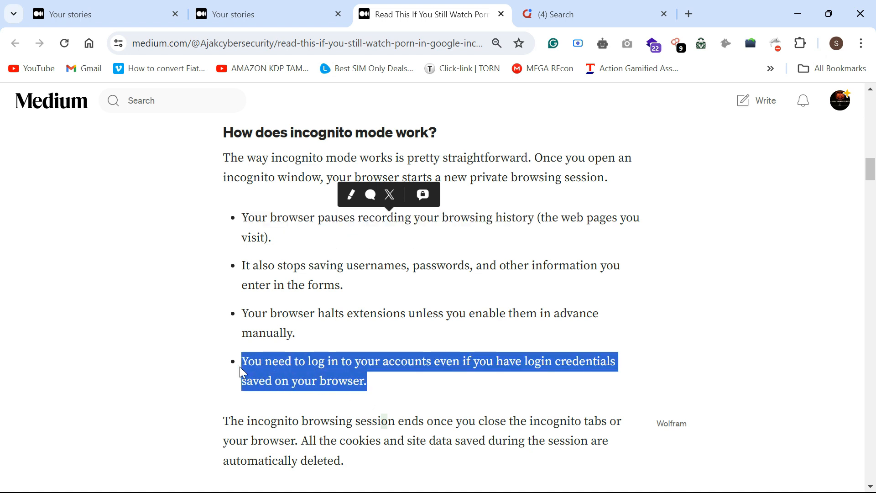
left_click(718, 308)
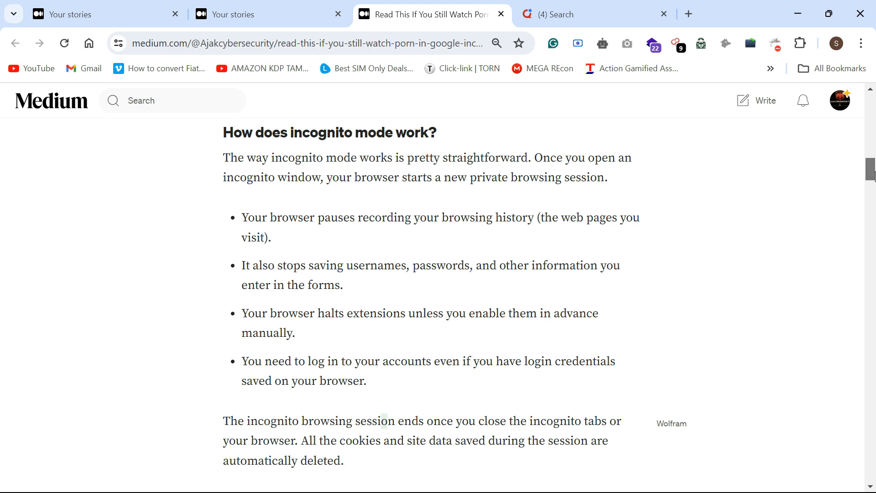
Continue down and highlight the paragraph about the session ending and cookies being deleted.
scroll("down", 3)
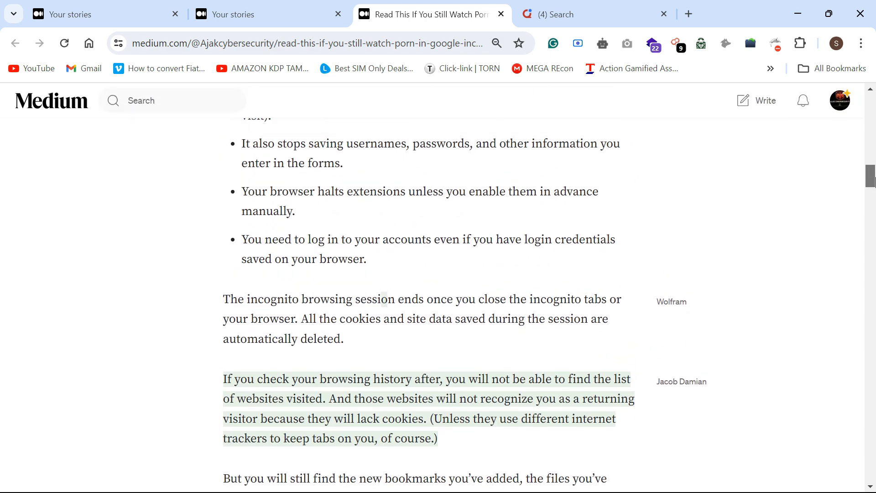
scroll("down", 3)
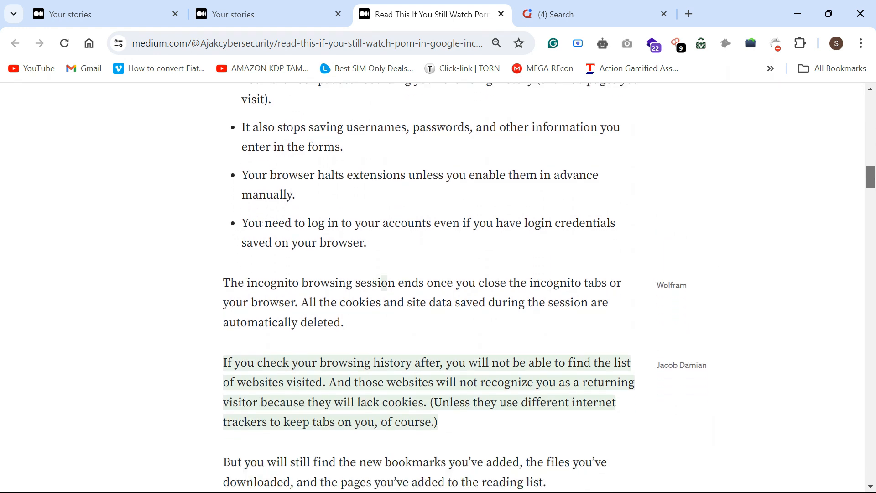
scroll("down", 3)
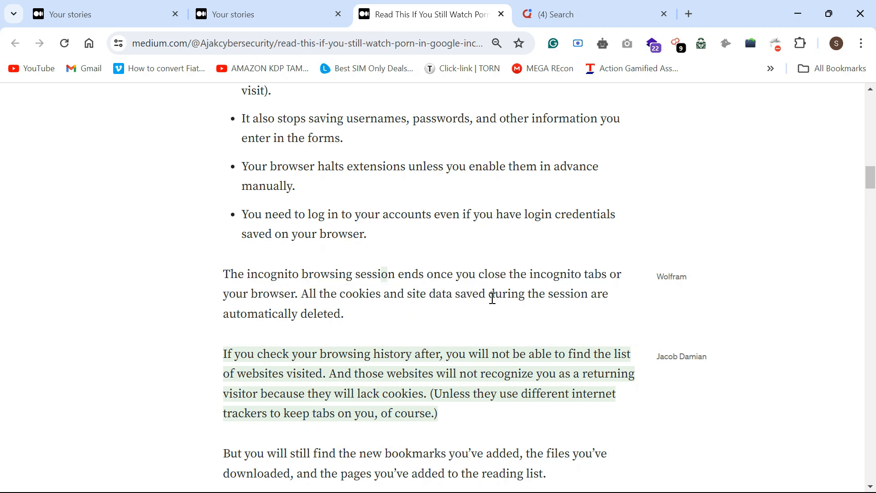
left_click_drag(222, 274, 344, 313)
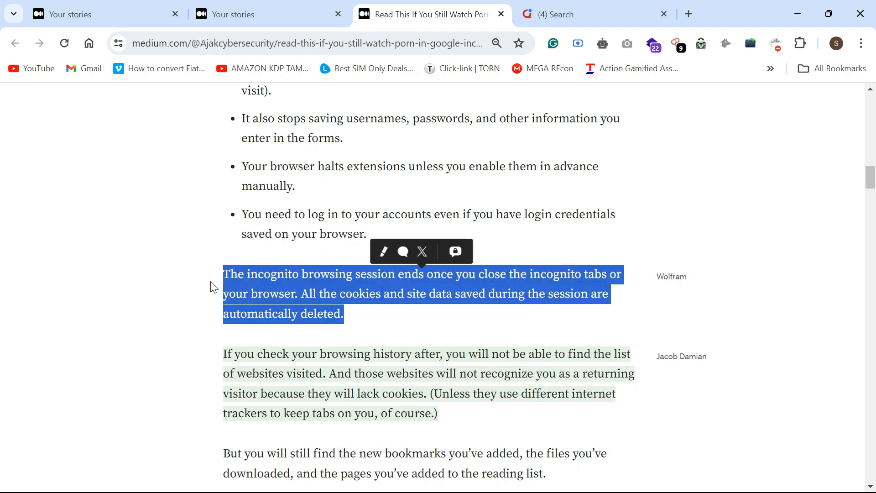
Scroll past the Incognito tab bullet list until the 'In Normal tab' heading is visible.
scroll("up", 3)
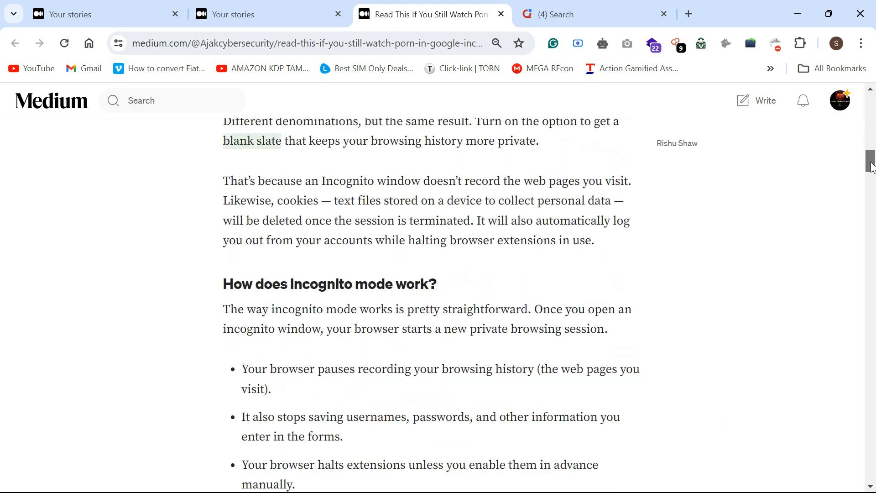
scroll("down", 3)
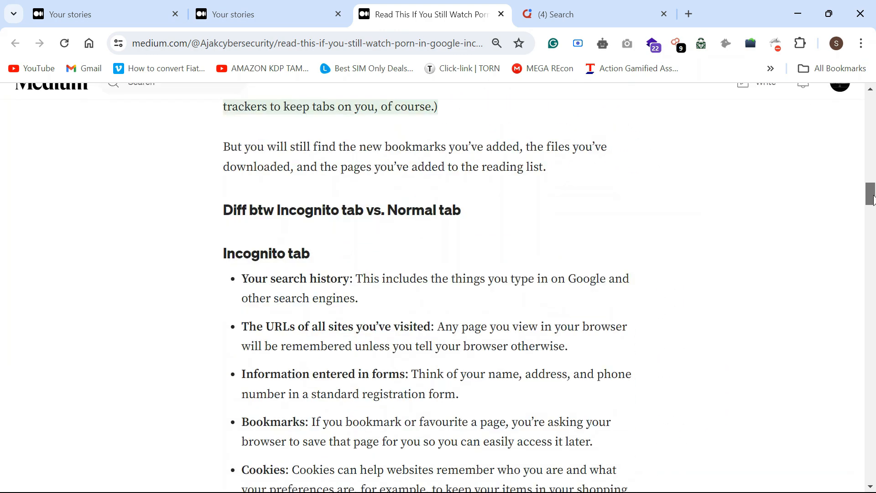
scroll("down", 3)
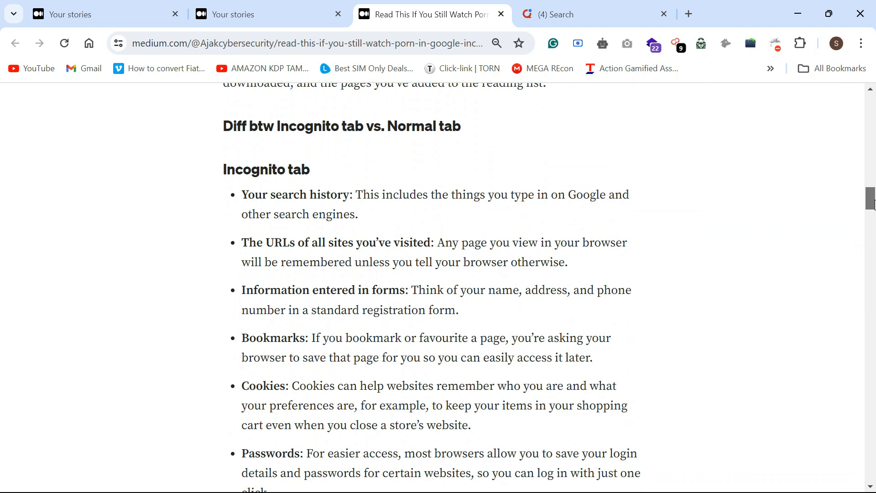
scroll("down", 3)
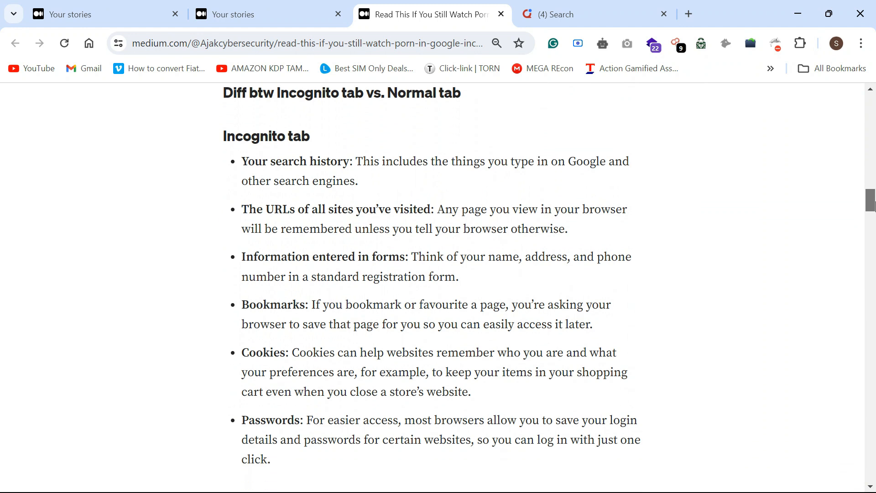
scroll("down", 3)
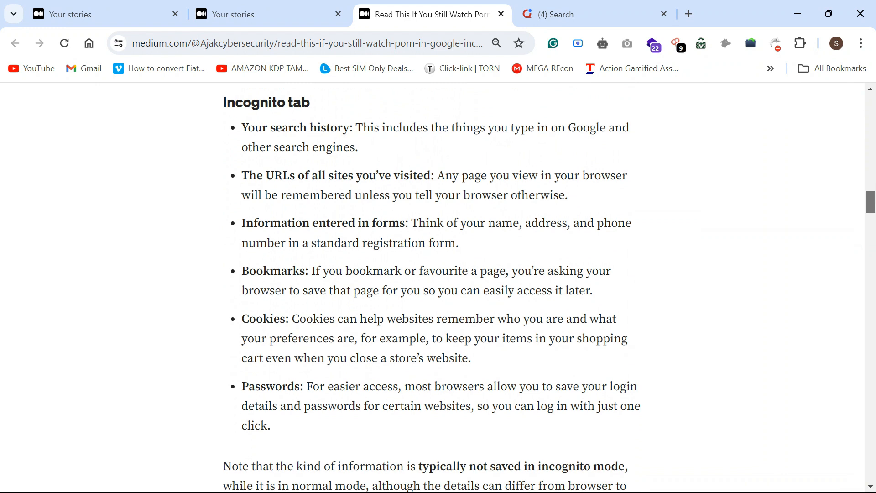
scroll("down", 3)
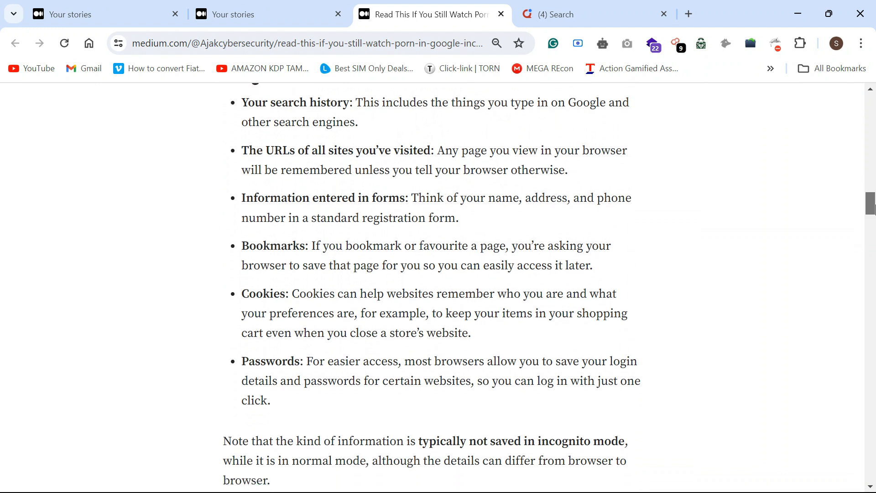
scroll("down", 3)
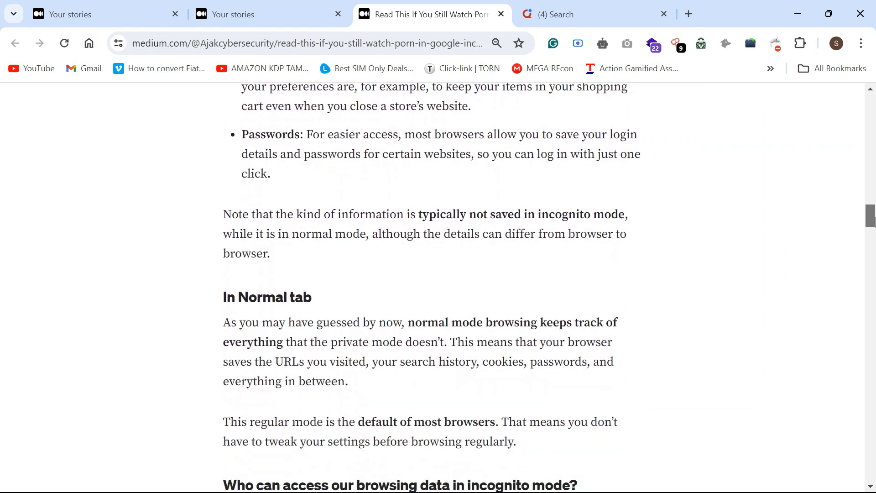
scroll("down", 3)
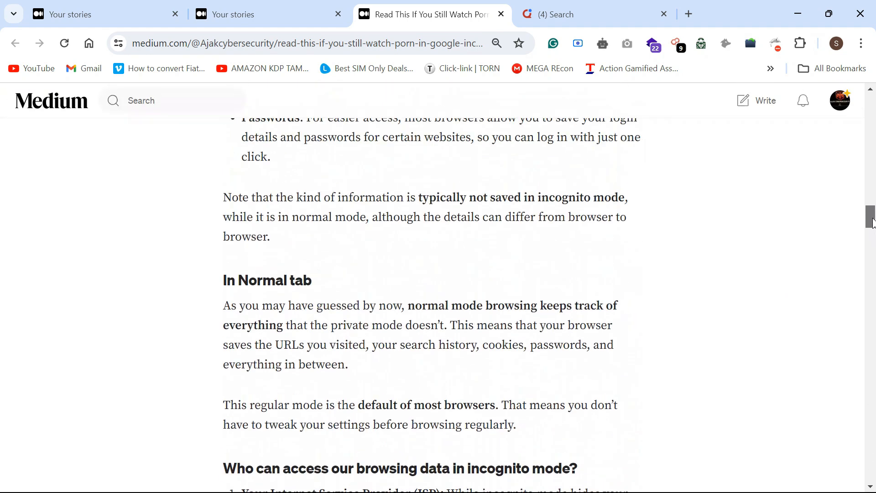
Scroll to the 'Who can access our browsing data in incognito mode?' list.
scroll("down", 3)
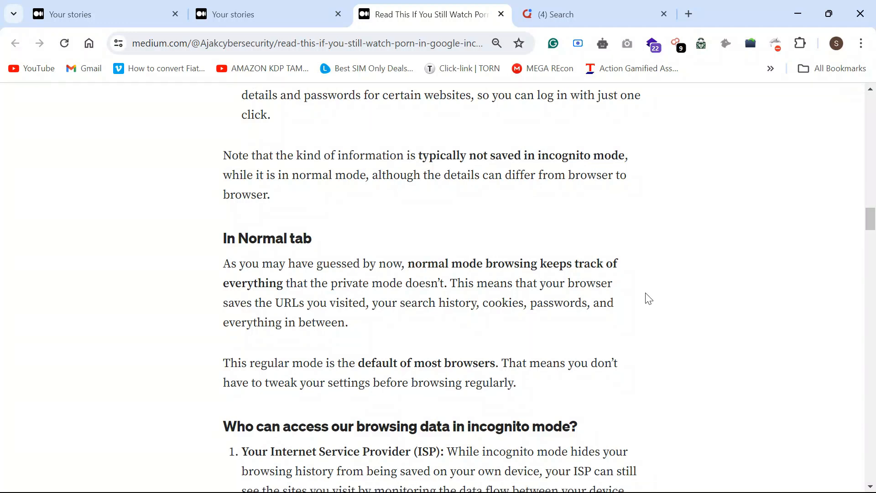
mouse_move(425, 330)
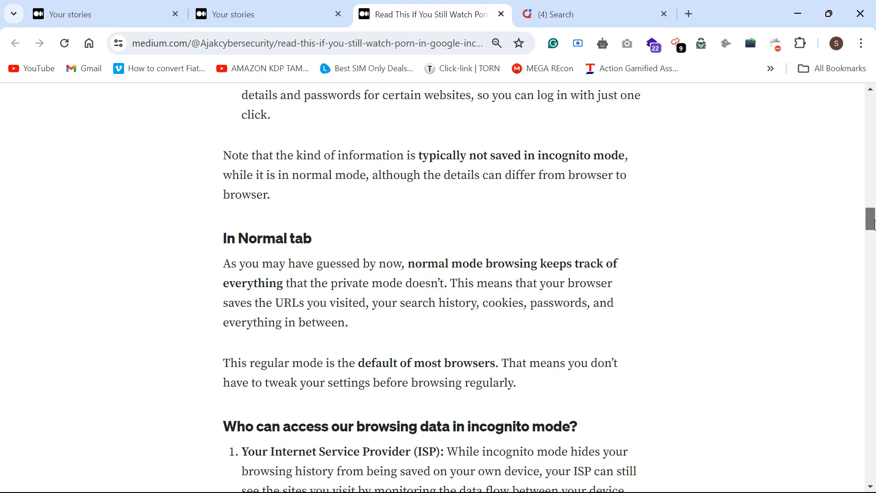
scroll("down", 3)
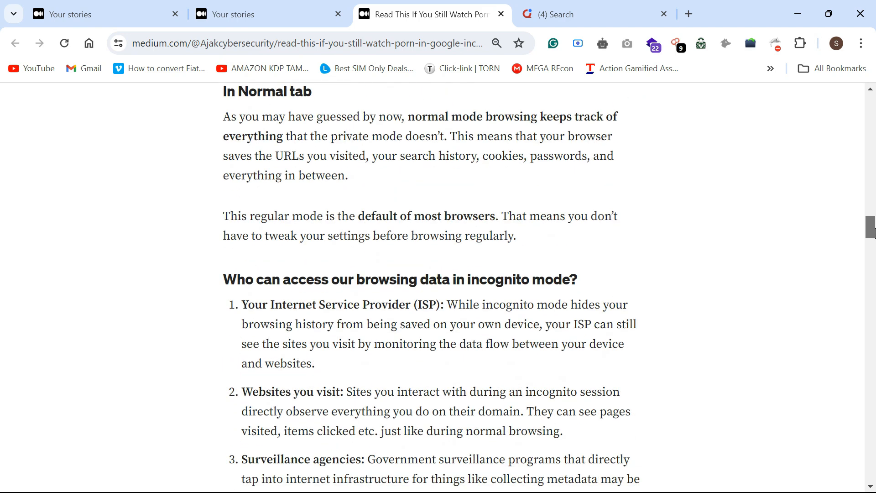
scroll("down", 3)
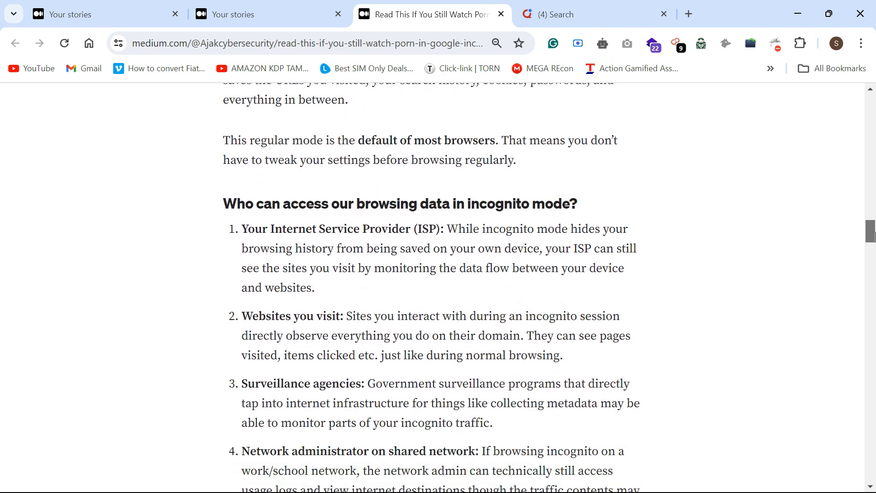
scroll("down", 3)
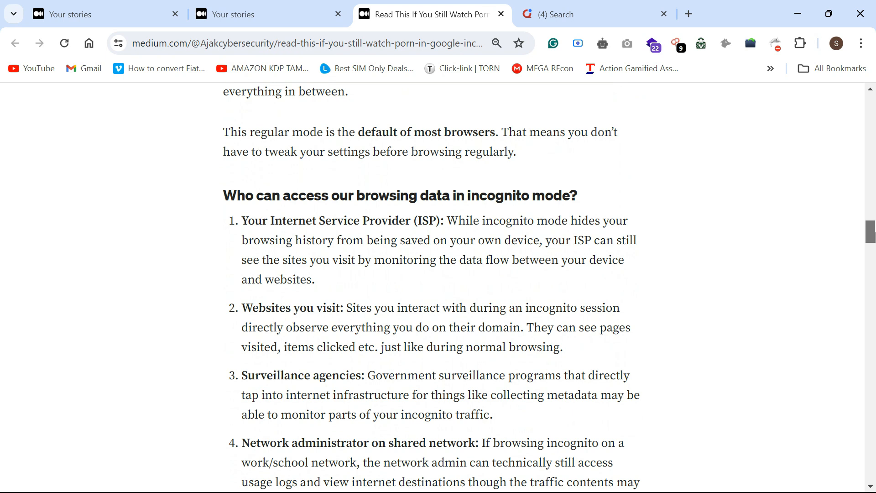
scroll("down", 3)
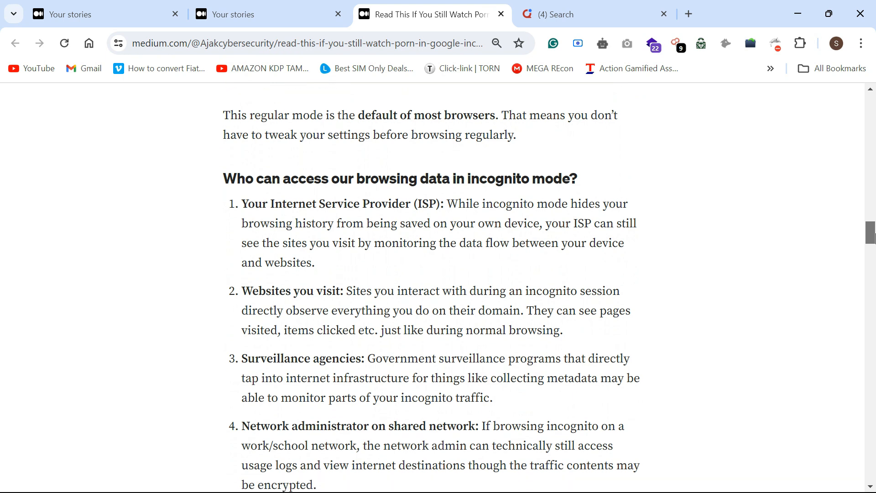
scroll("down", 3)
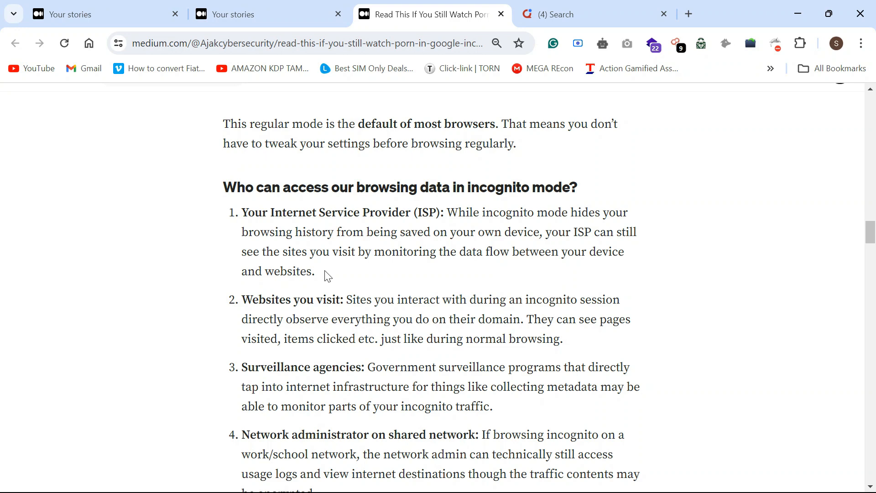
Highlight the ISP paragraph while reading, then continue to item 5, browser extensions.
left_click_drag(241, 213, 315, 272)
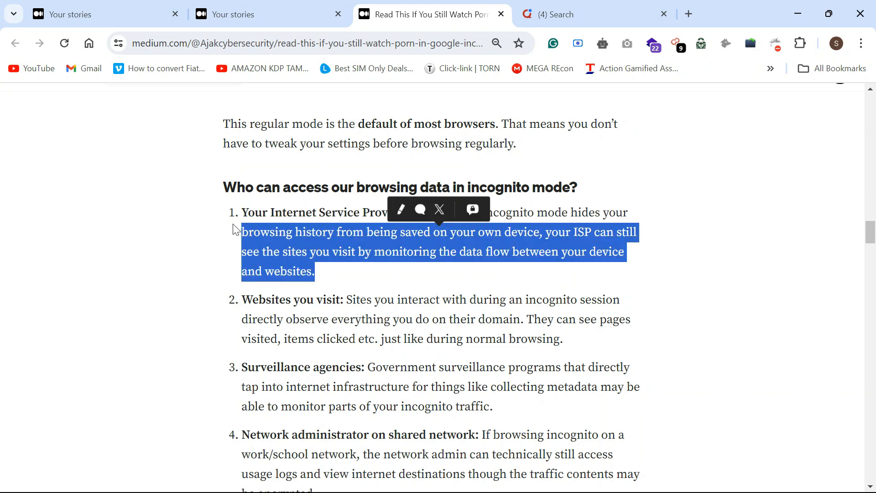
left_click(602, 317)
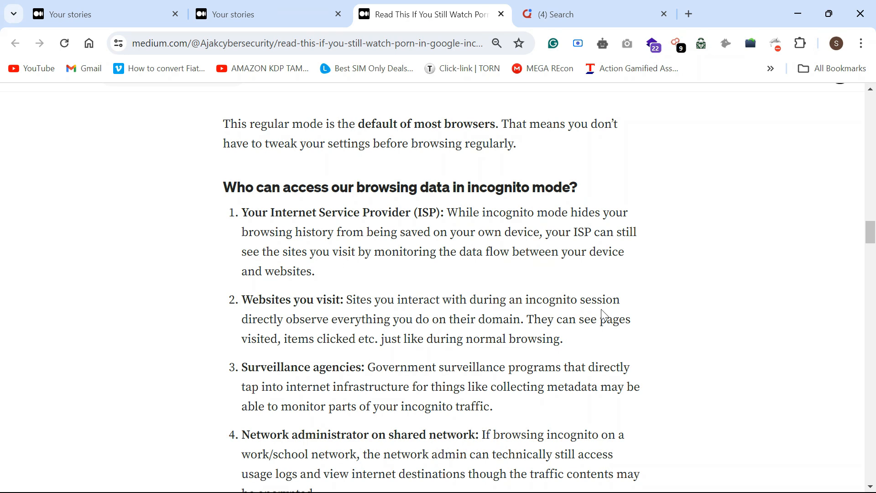
mouse_move(350, 265)
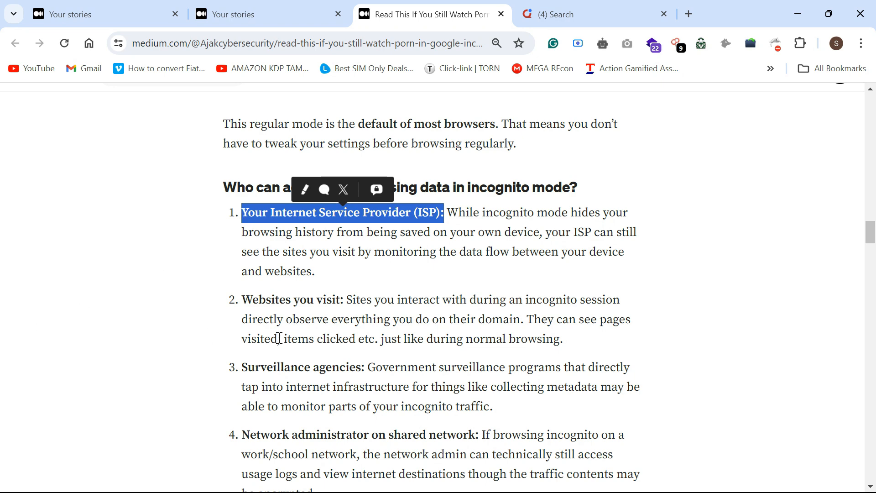
scroll("down", 3)
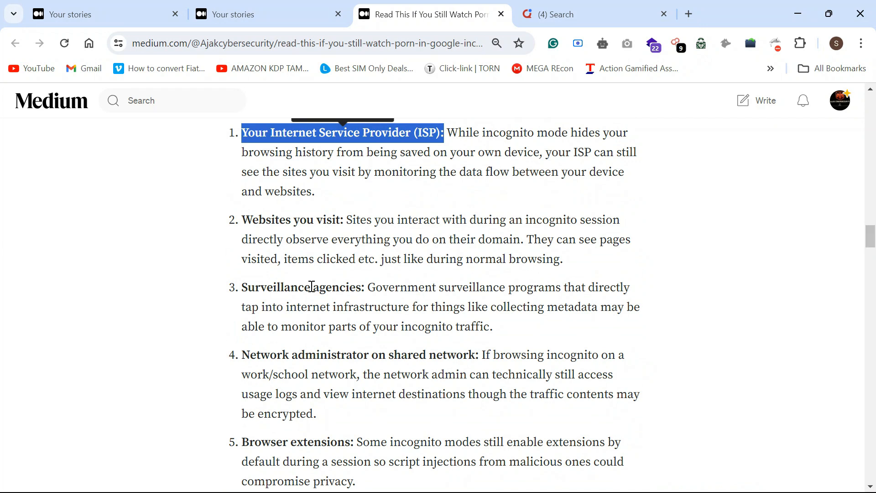
mouse_move(489, 326)
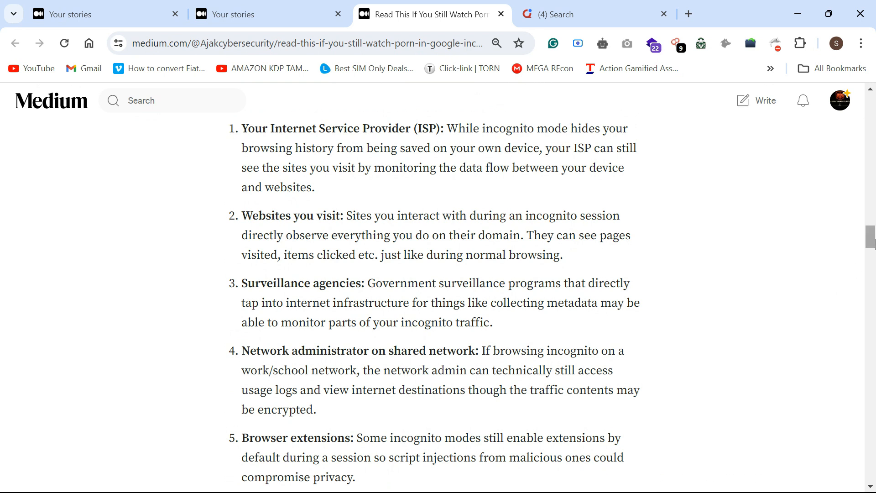
Reach 'How do we see our incognito history using cmd?' and bring up Chrome's three-dot menu.
scroll("down", 3)
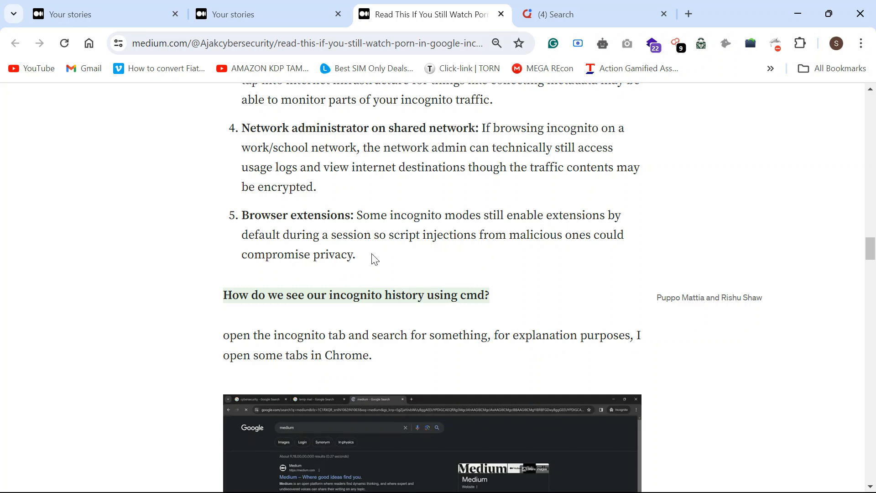
mouse_move(544, 278)
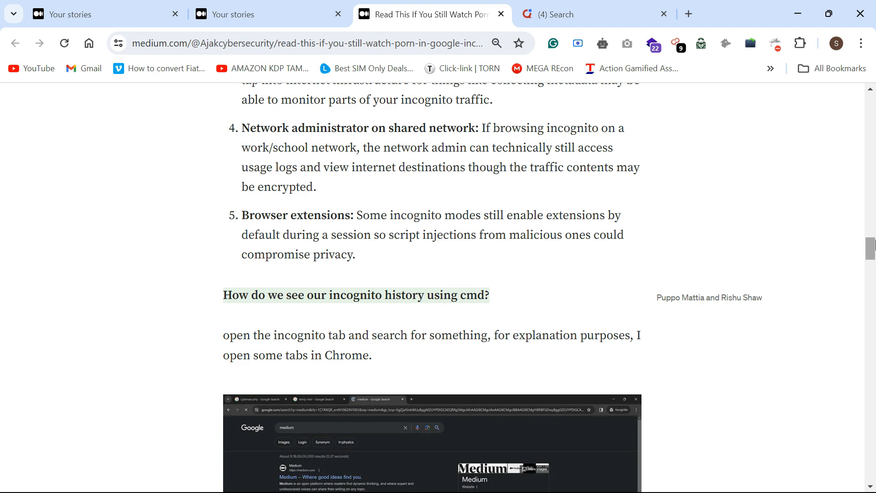
scroll("down", 3)
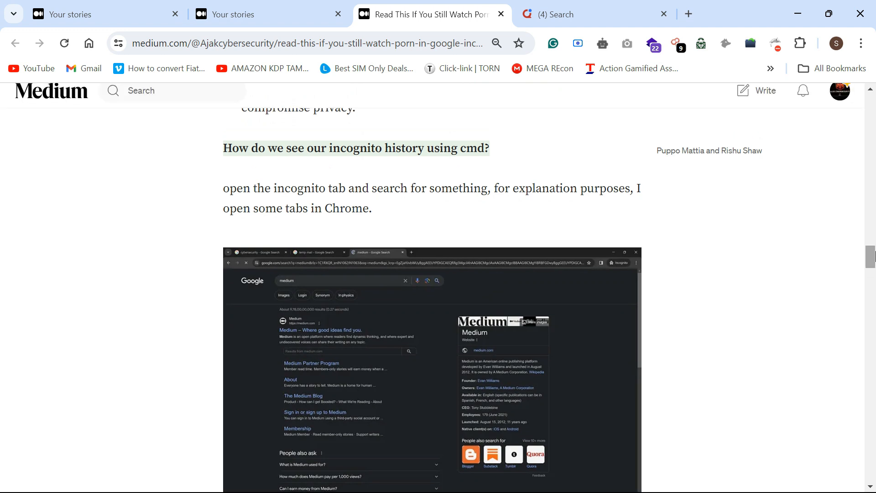
left_click(860, 43)
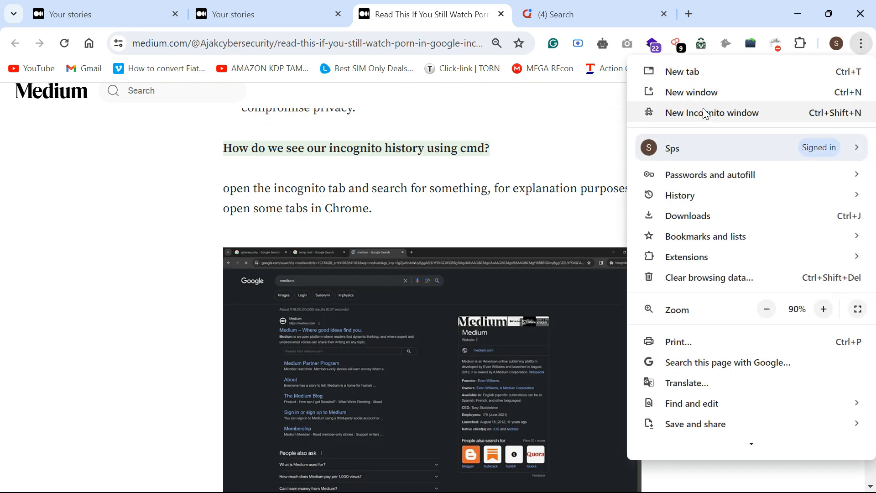
Open a new incognito window on amazon.com plus a second incognito tab for another site.
left_click(712, 112)
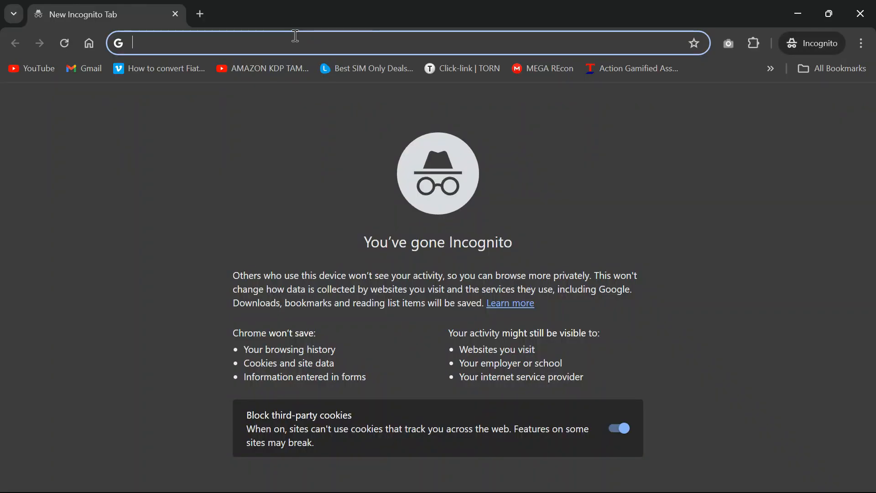
type("amazon.com")
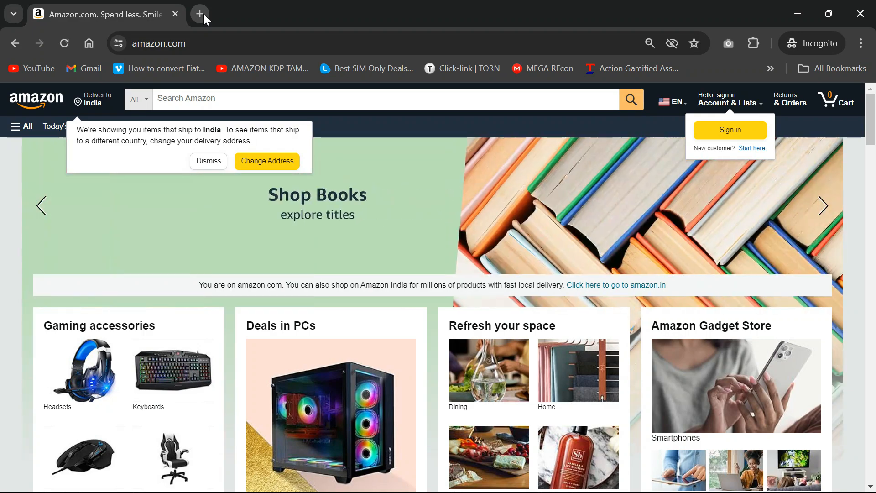
left_click(200, 14)
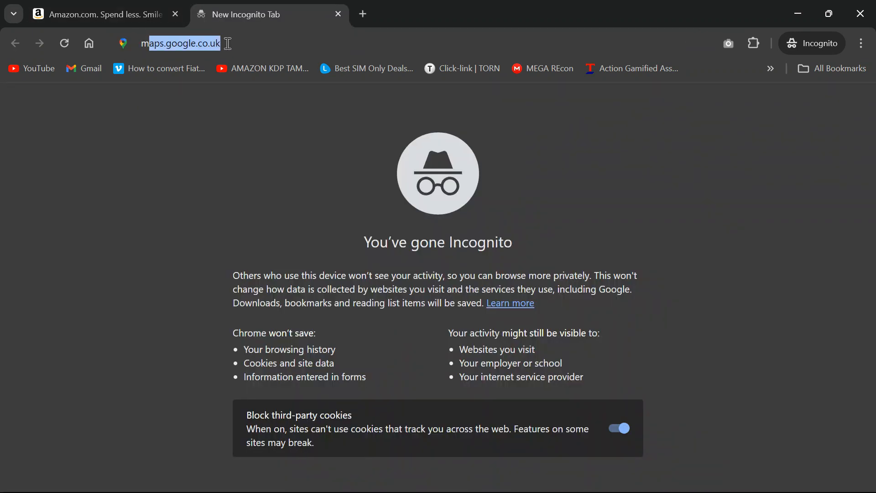
type("mediumc")
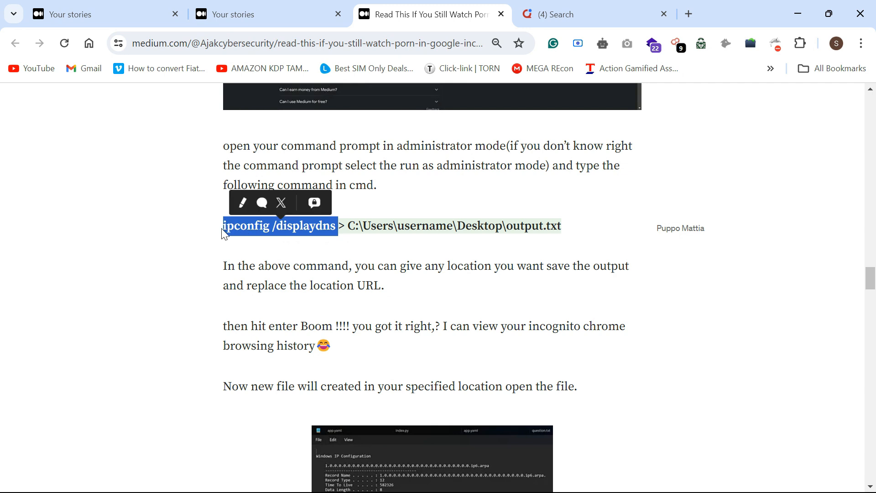
mouse_move(527, 477)
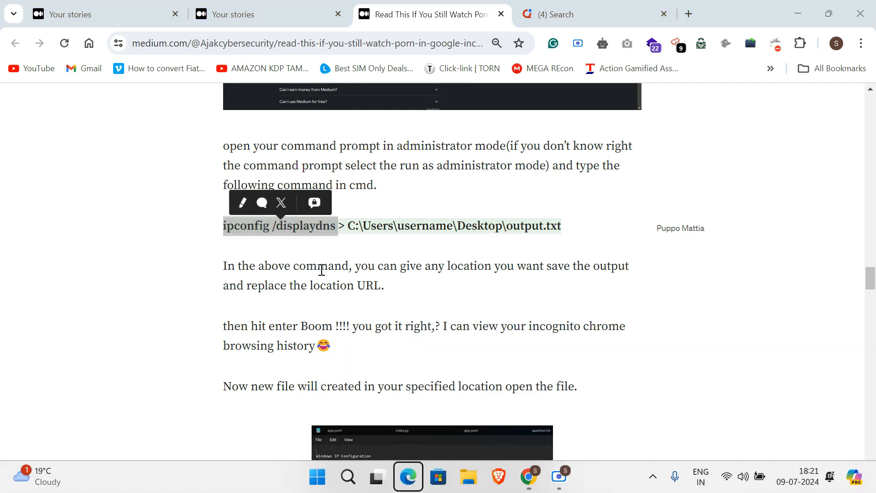
Open the Run dialog with Win+R to launch the command prompt.
key("Win+r")
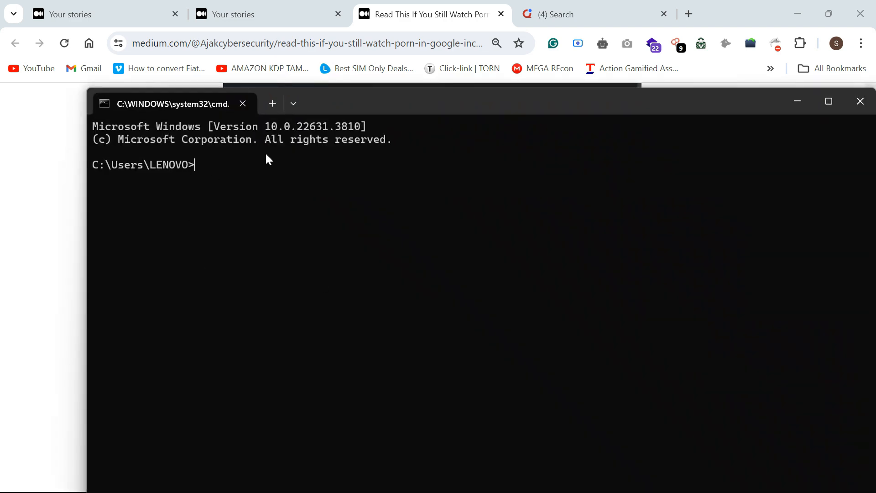
Run ipconfig /displaydns and look through the cached DNS records for google.com, amazon.com and cdn-client.medium.com.
type("ipconfig /displaydns")
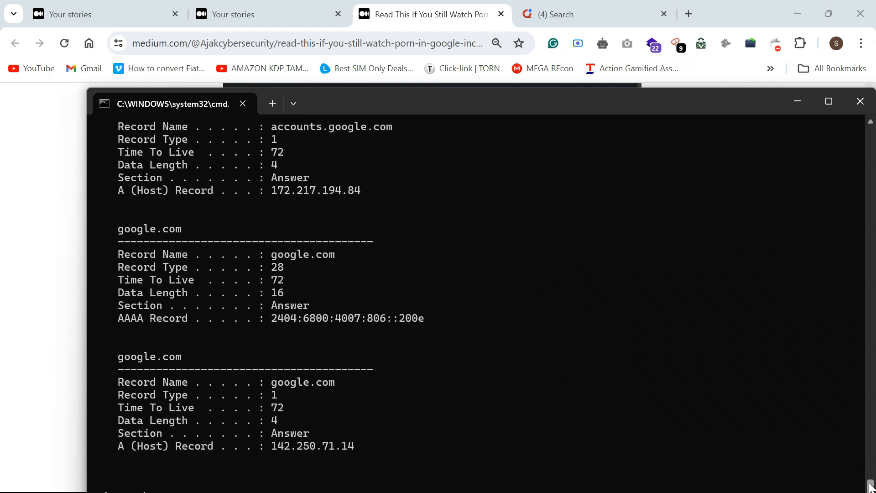
scroll("down", 3)
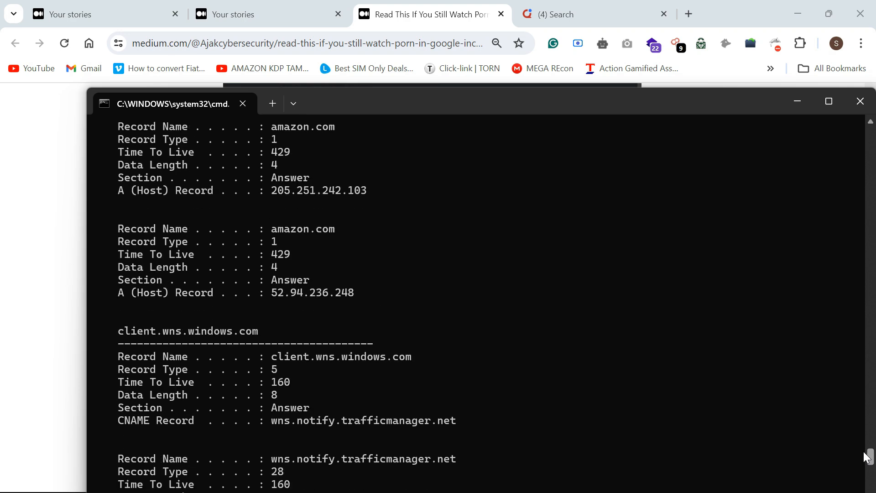
scroll("down", 3)
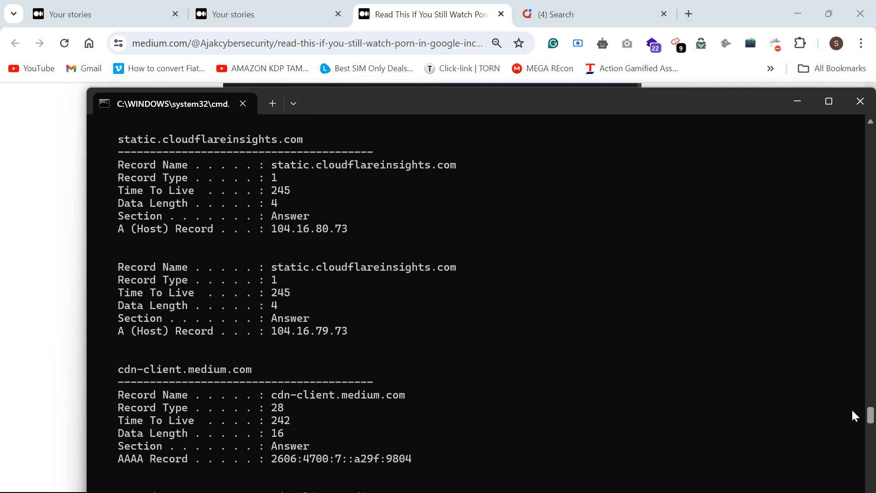
scroll("down", 3)
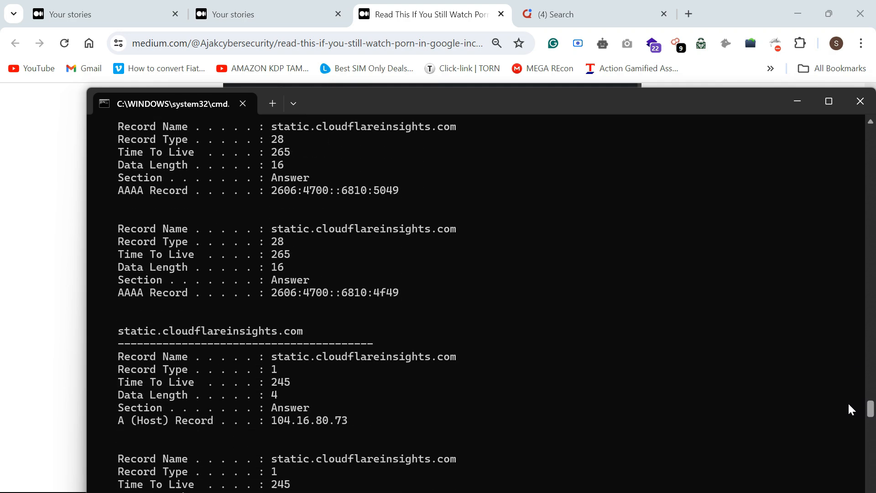
scroll("down", 3)
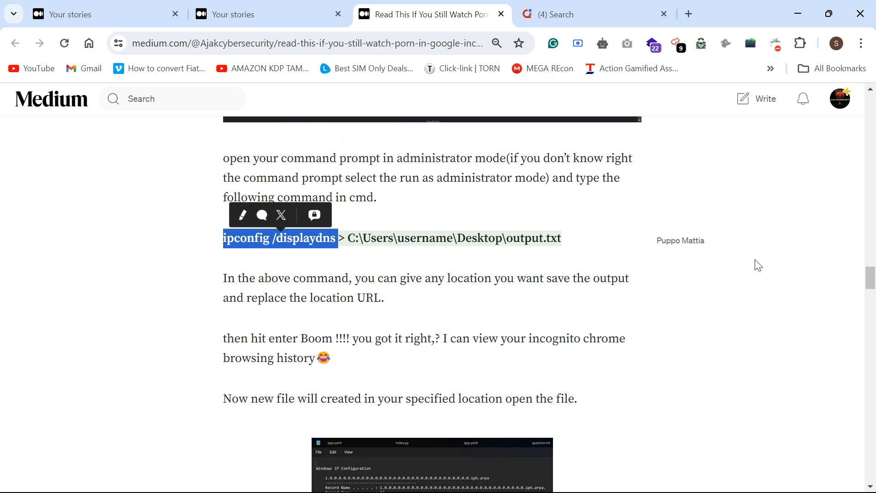
mouse_move(808, 287)
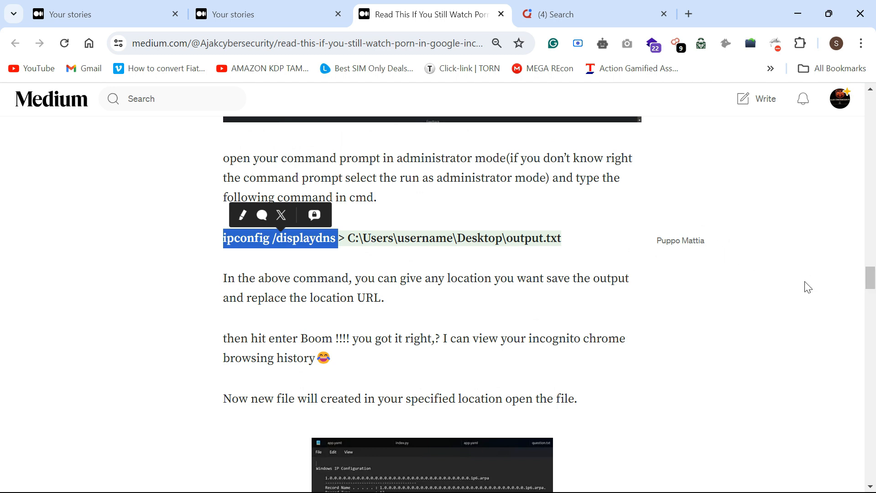
Return to the Medium article and scroll to the output.txt screenshot of the saved DNS output.
left_click(791, 285)
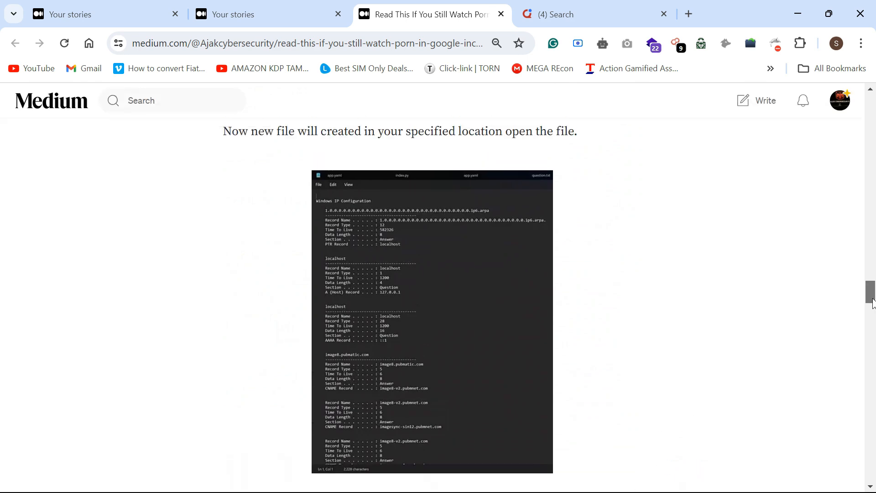
scroll("down", 3)
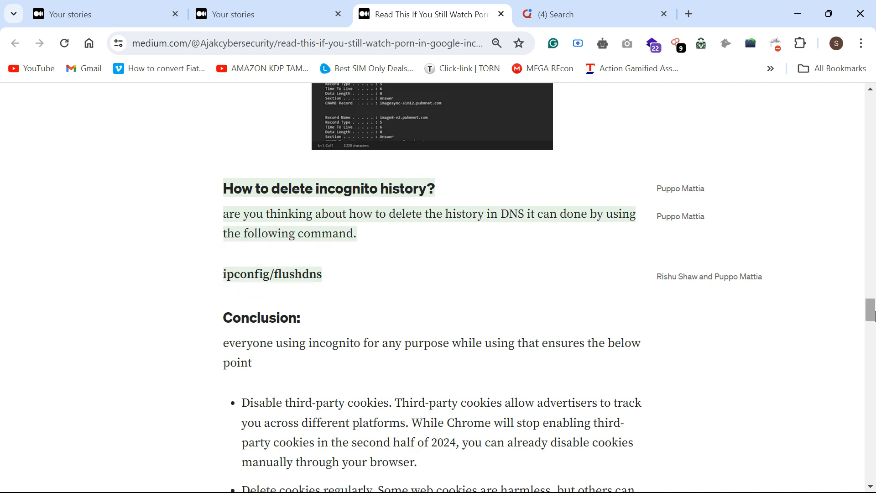
Scroll through the ipconfig /flushdns deletion tip and the Conclusion's cookie and VPN advice to the author's sign-off.
scroll("down", 3)
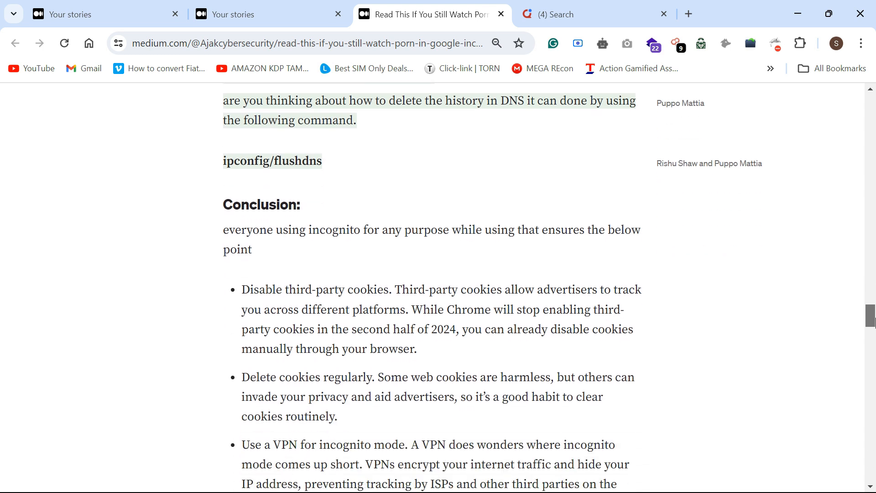
scroll("down", 3)
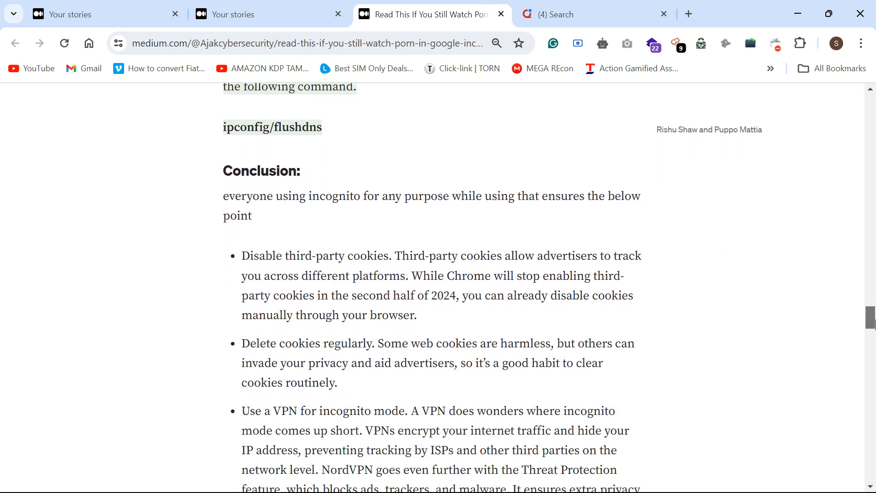
scroll("down", 3)
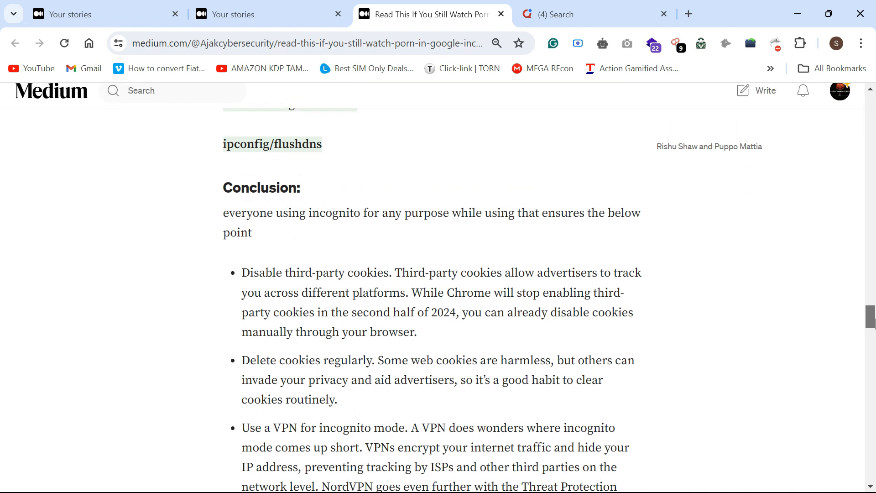
scroll("down", 3)
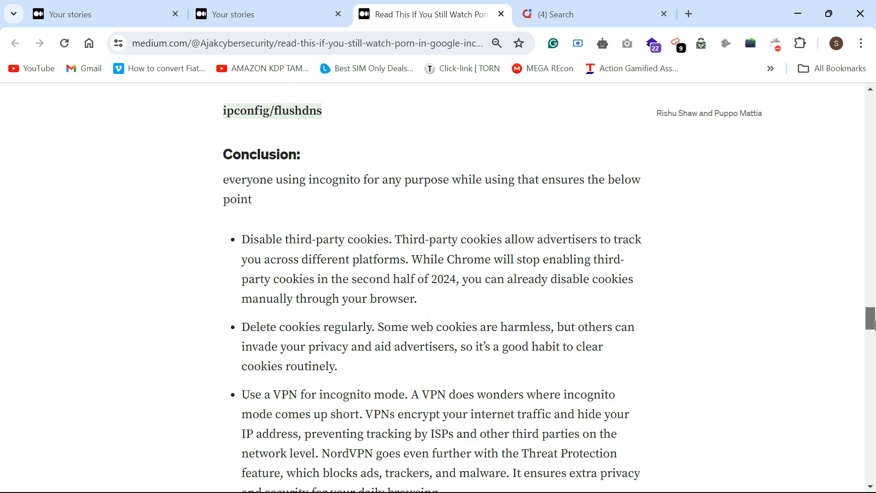
scroll("down", 3)
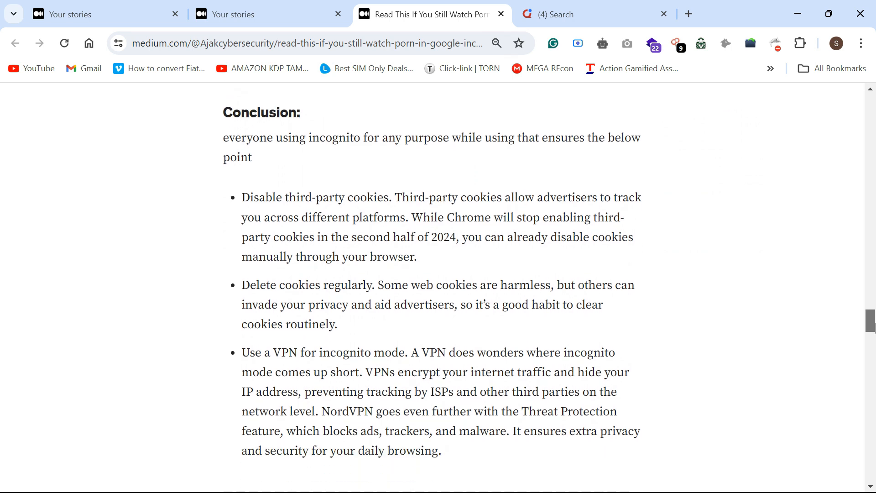
scroll("down", 3)
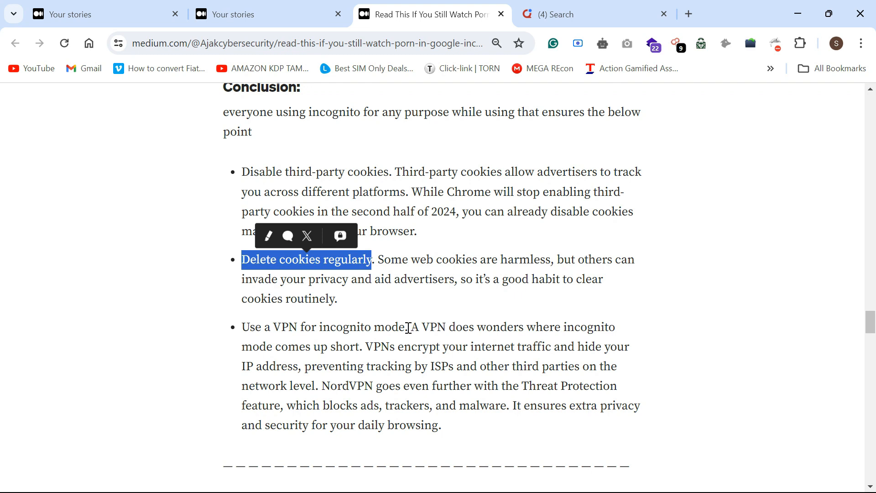
mouse_move(331, 341)
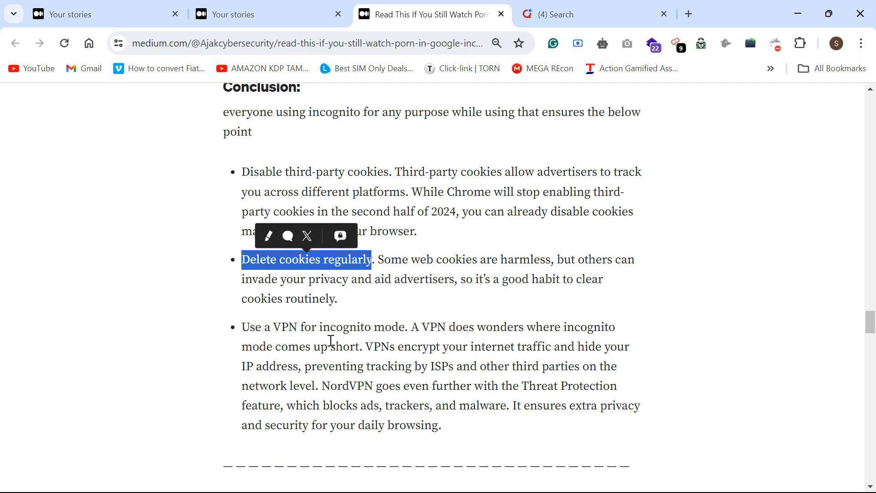
mouse_move(492, 312)
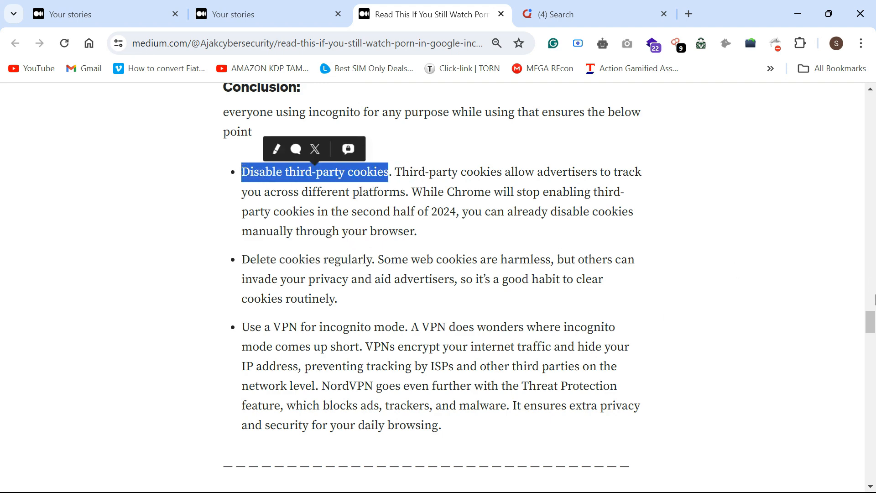
scroll("down", 3)
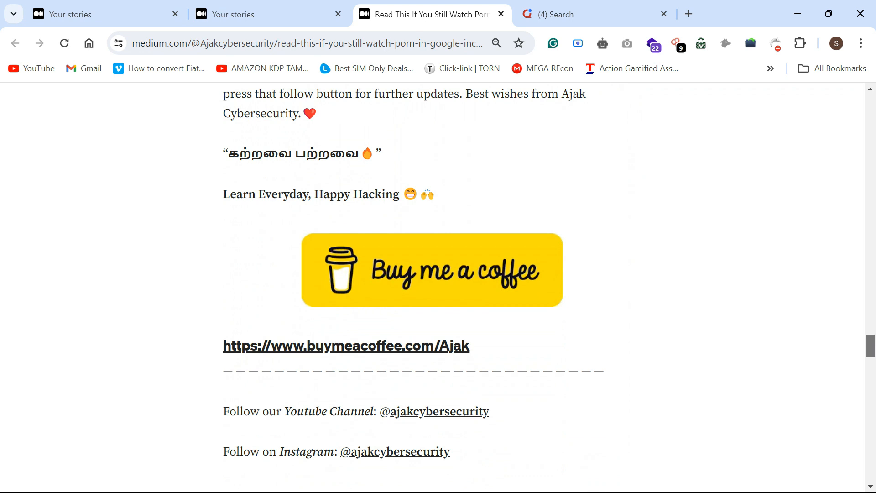
Scroll past the Buy me a coffee banner and social follow links to the article's topic tags.
scroll("down", 3)
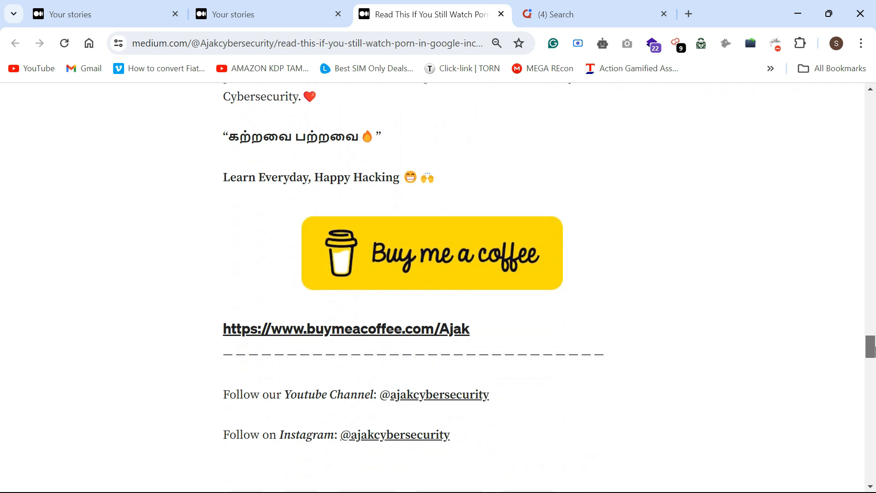
scroll("down", 3)
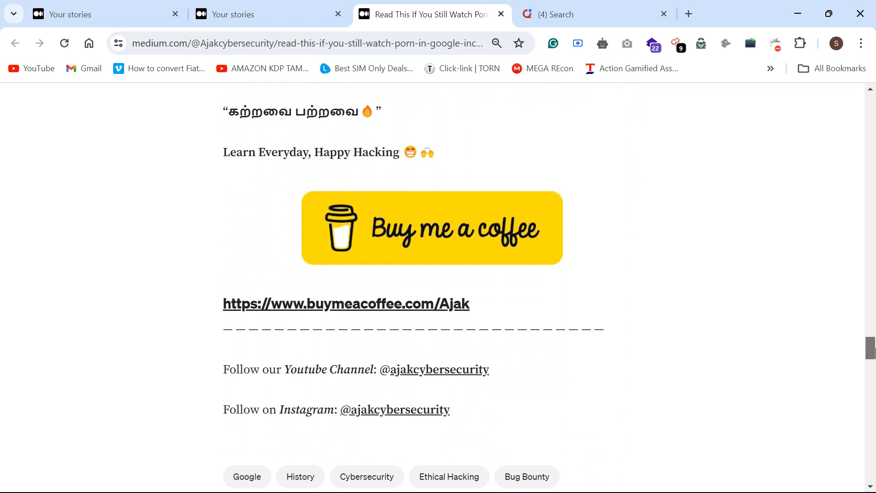
scroll("down", 3)
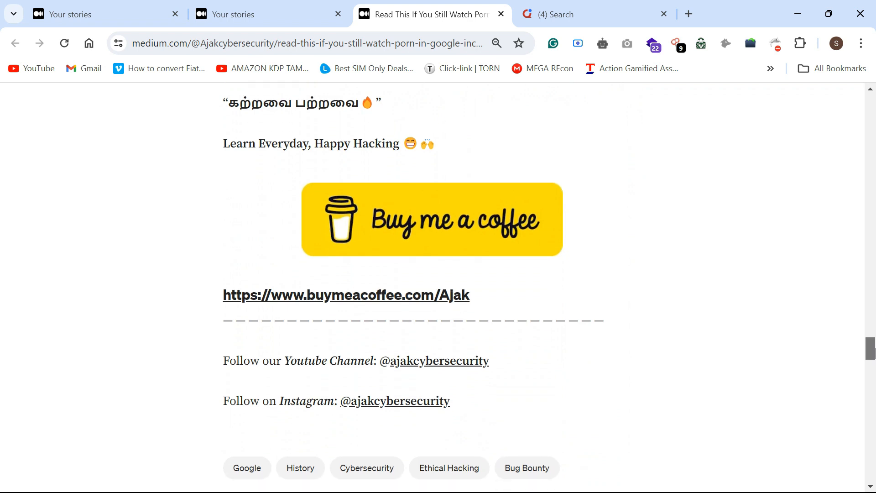